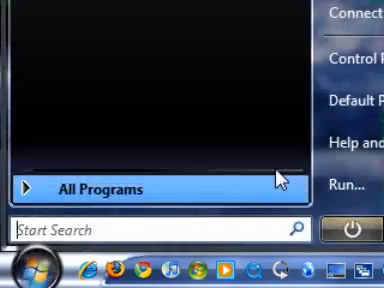
# - Bring up the Control Panel from the Start menu to begin network configuration
pyautogui.click(348, 40)
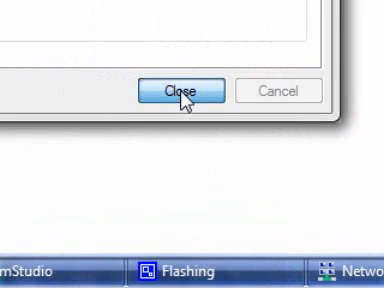
# - Launch Internet Explorer from the taskbar so the Google home page loads
pyautogui.click(186, 90)
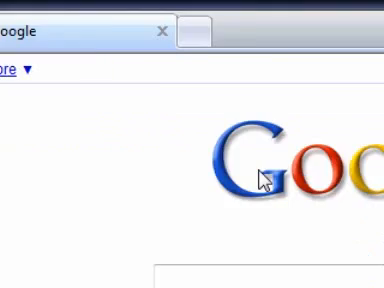
# - Search Google for 'opendns' to reach the OpenDNS website
pyautogui.write('open')
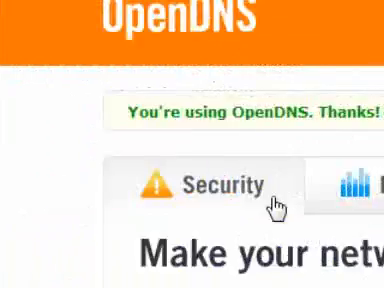
pyautogui.scroll(-3)
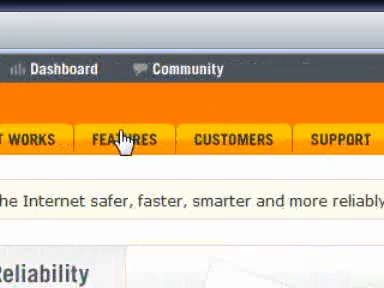
# - Show the OpenDNS Features Overview listing content filtering, domain blocking, phishing protection and statistics
pyautogui.click(122, 140)
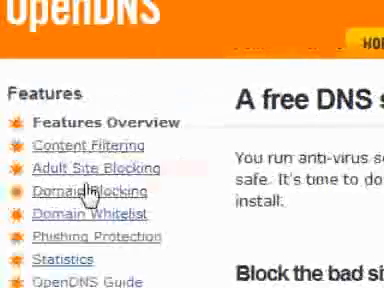
pyautogui.scroll(-3)
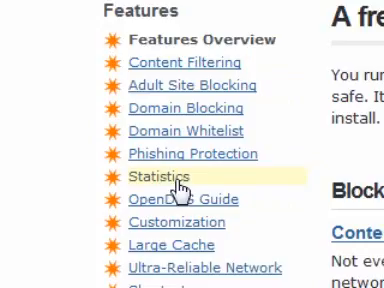
pyautogui.scroll(3)
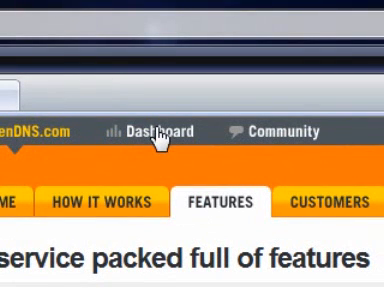
pyautogui.moveTo(164, 136)
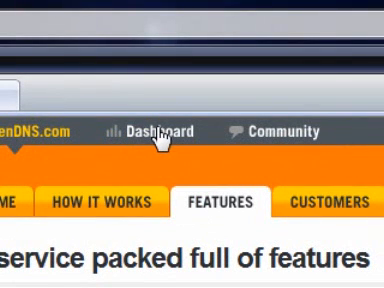